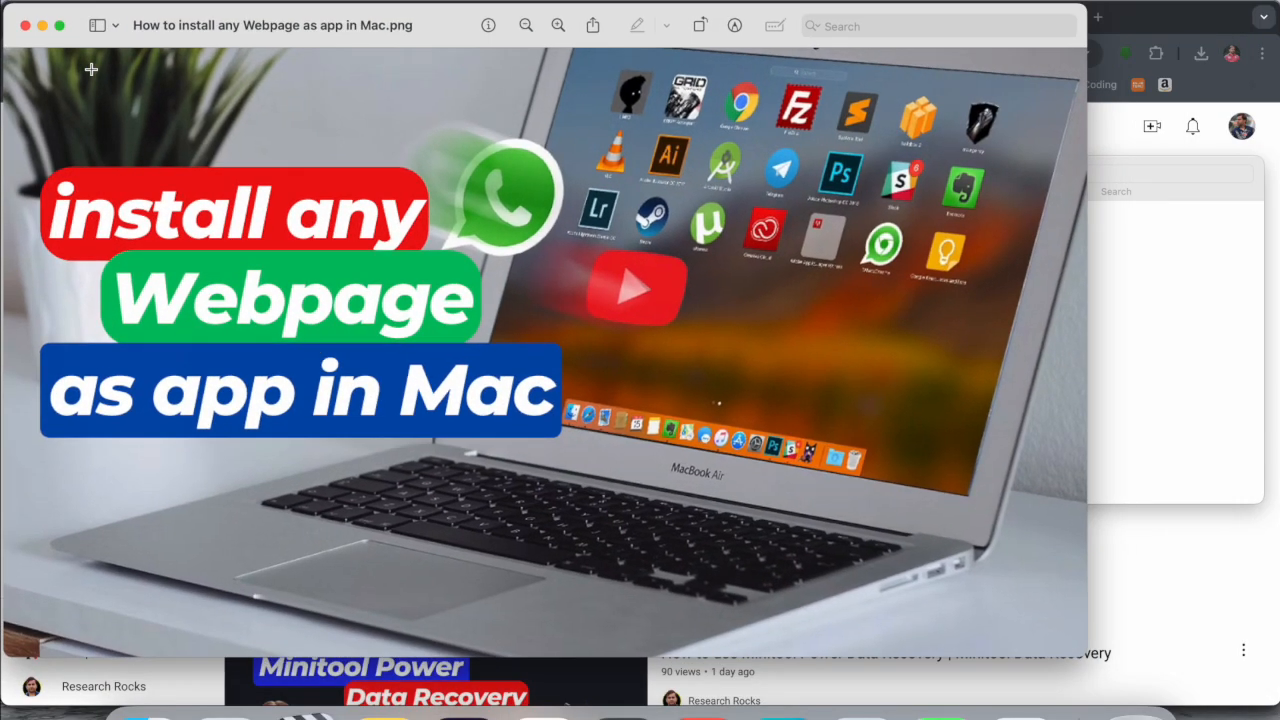
mouse_move(1213, 538)
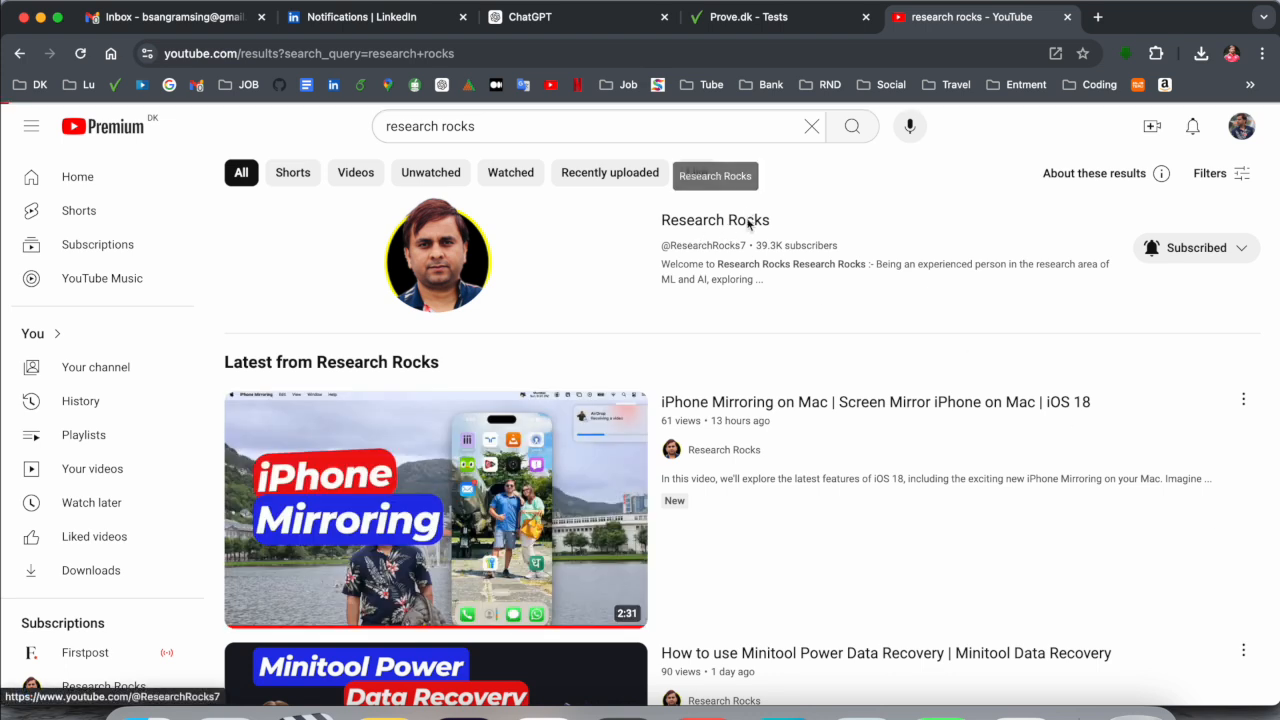
Move the Research Rocks channel page into the YouTube app, then close that window.
left_click(715, 219)
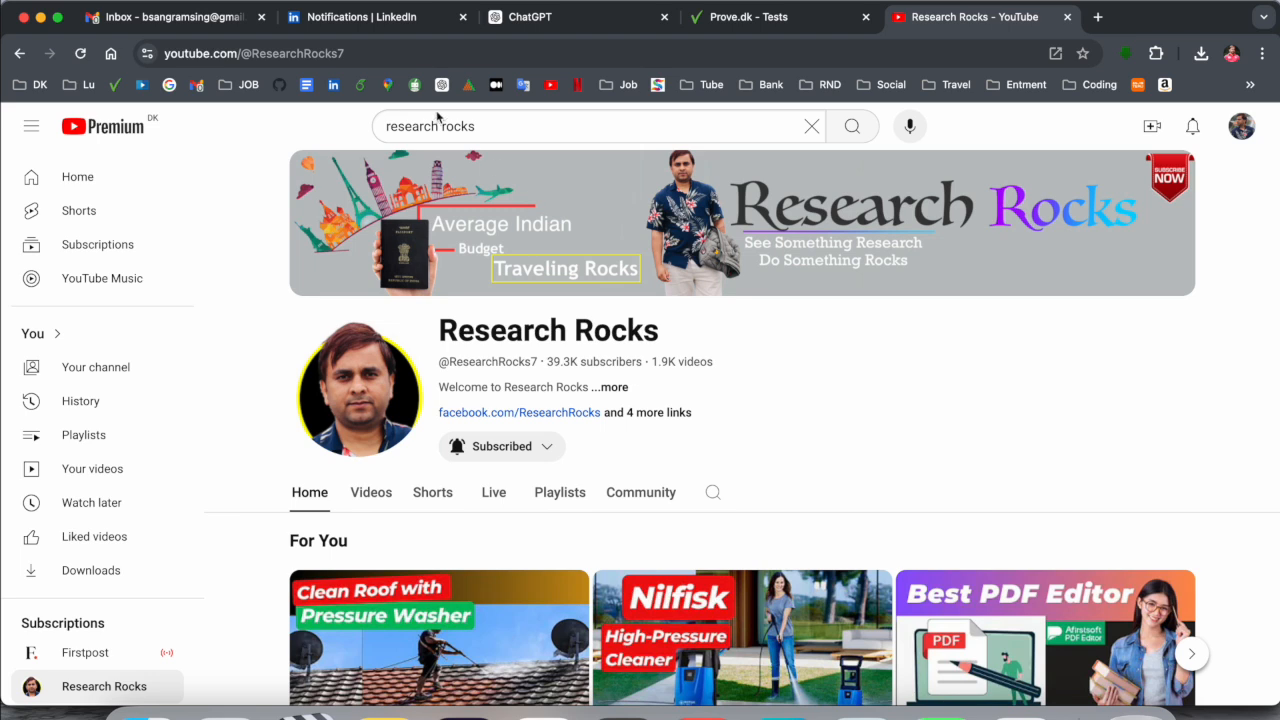
mouse_move(578, 270)
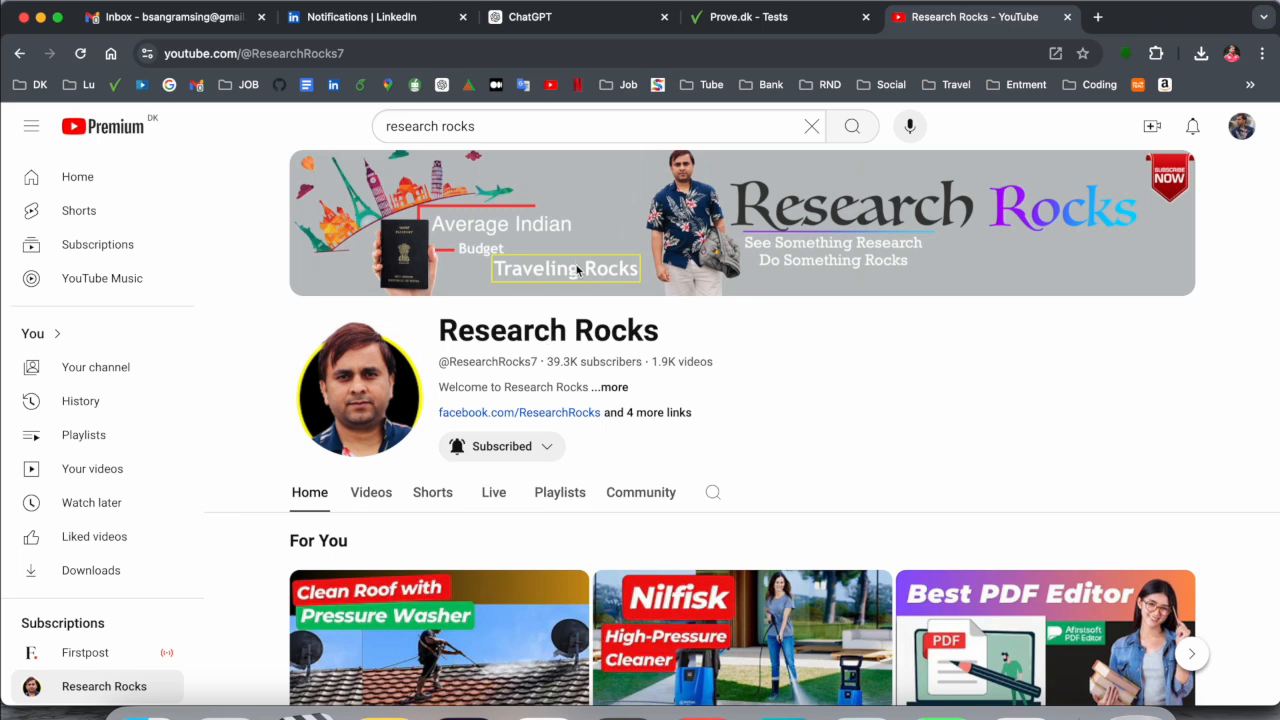
left_click(1263, 53)
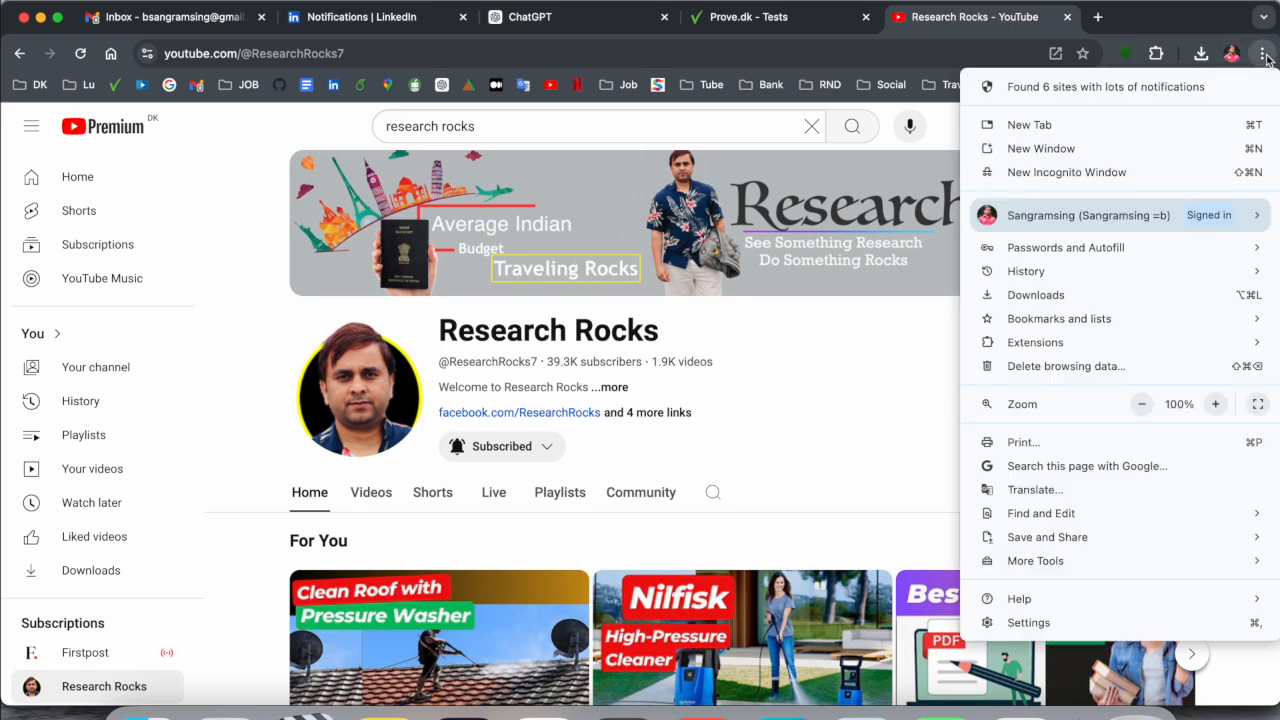
left_click(1047, 537)
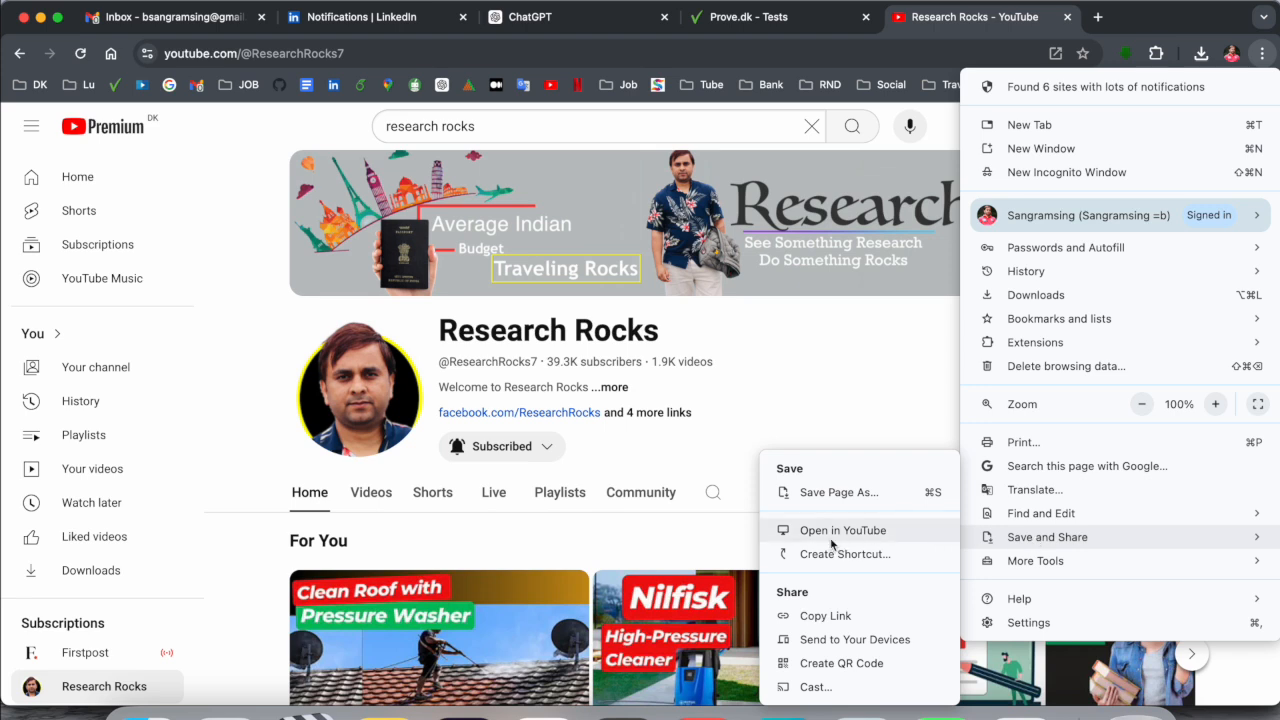
mouse_move(838, 543)
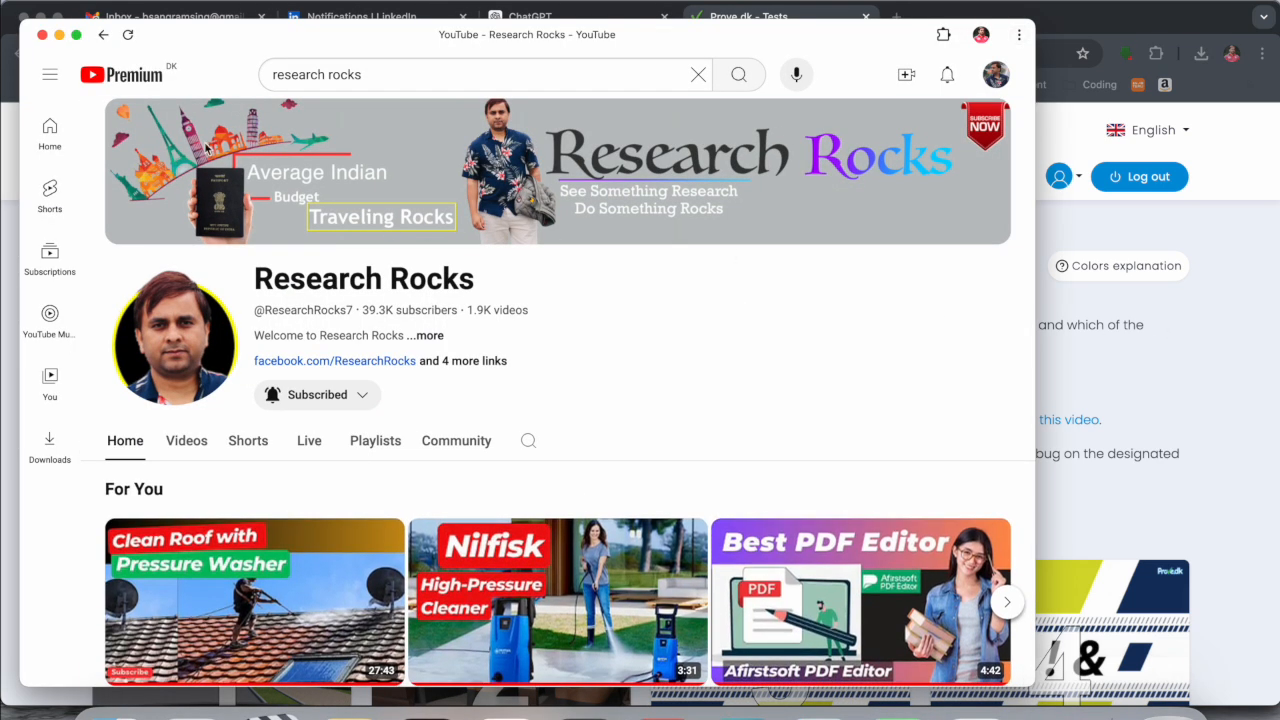
left_click(780, 16)
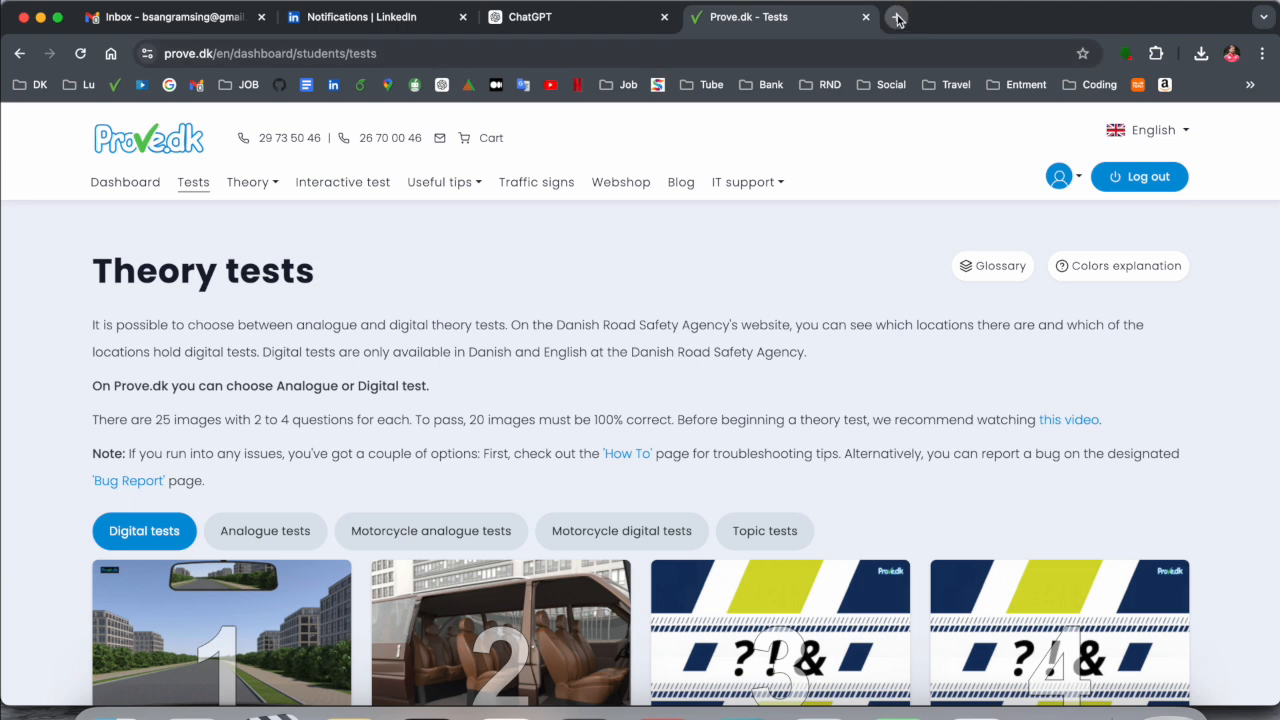
Install the google.co.in homepage as a Chrome web app from a new tab.
left_click(896, 17)
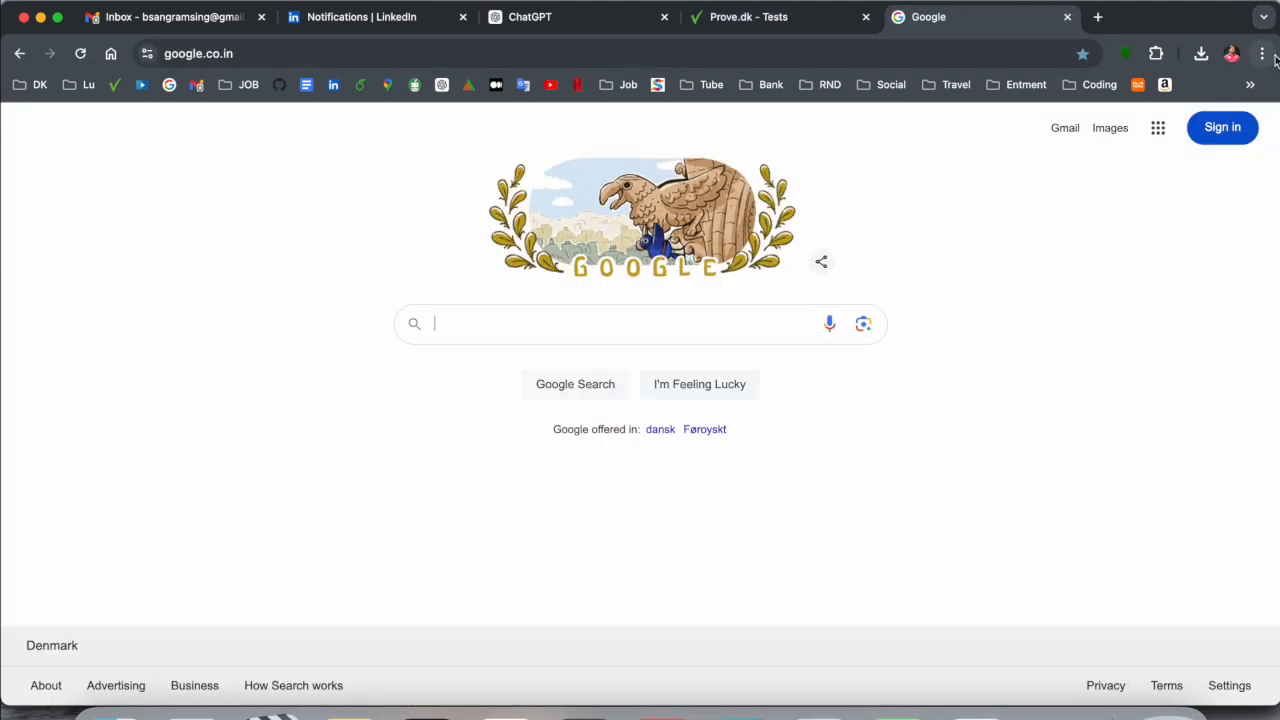
left_click(1262, 53)
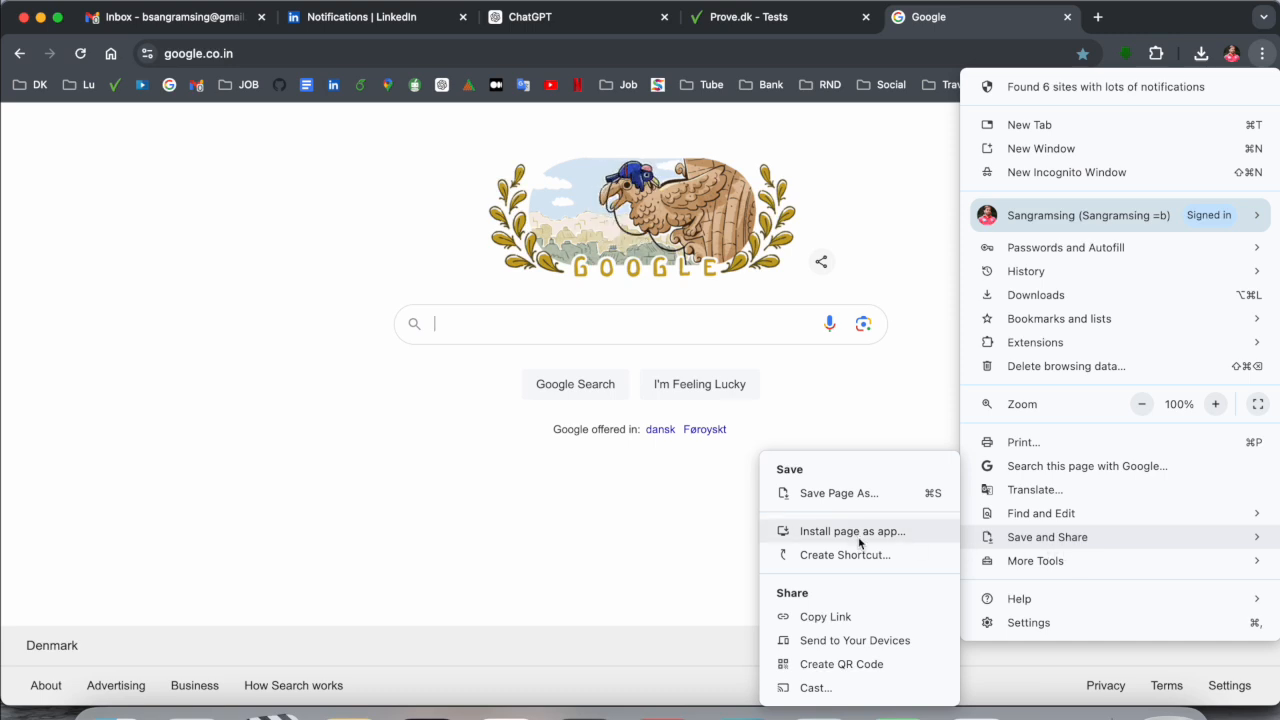
left_click(852, 531)
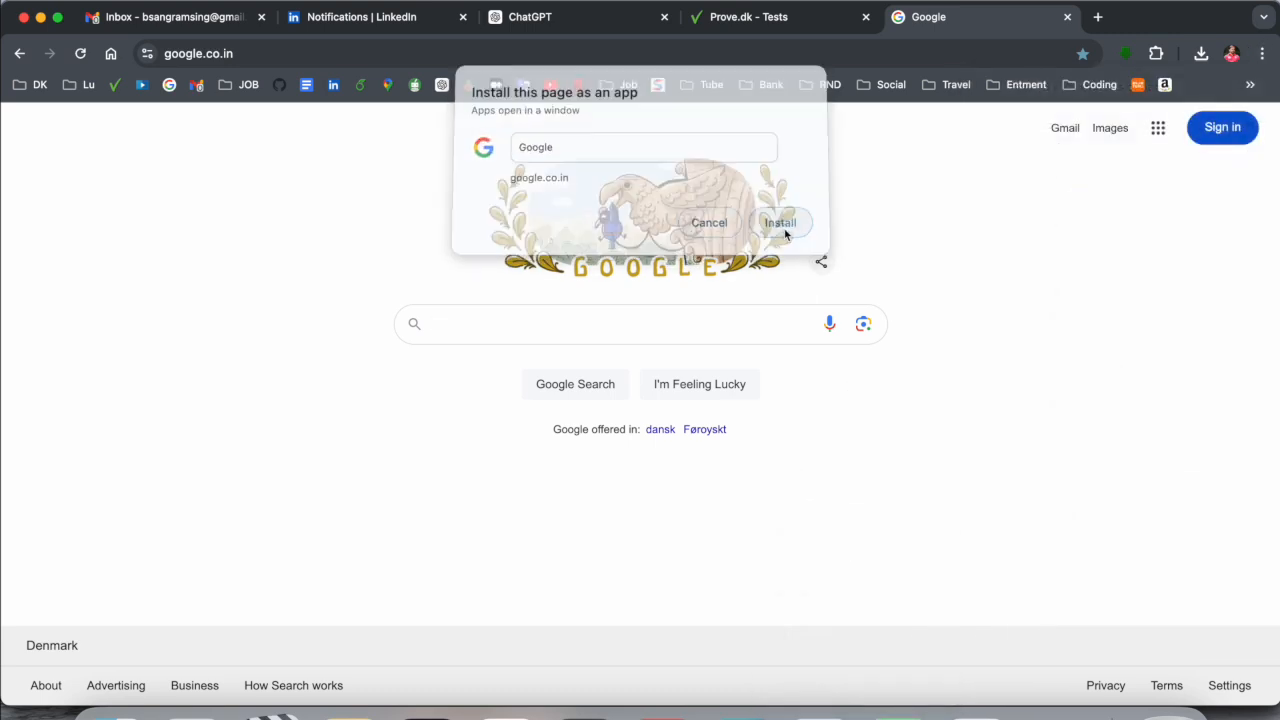
left_click(780, 222)
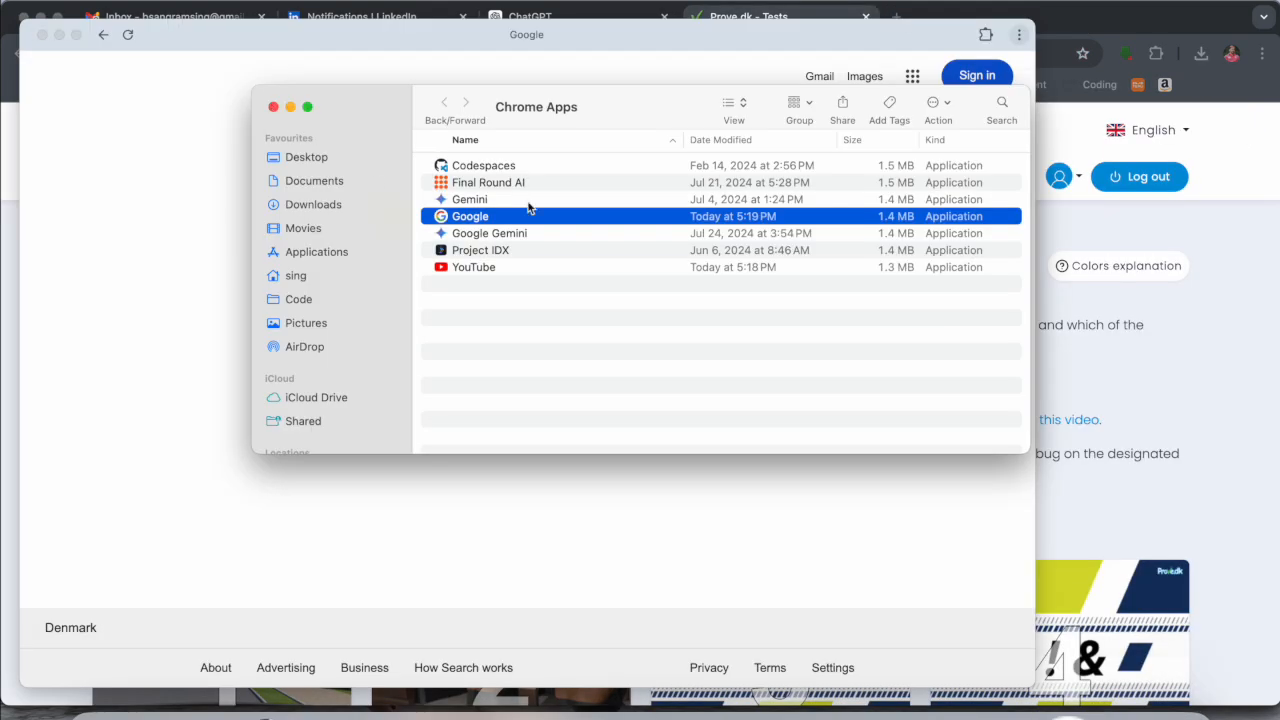
mouse_move(293, 108)
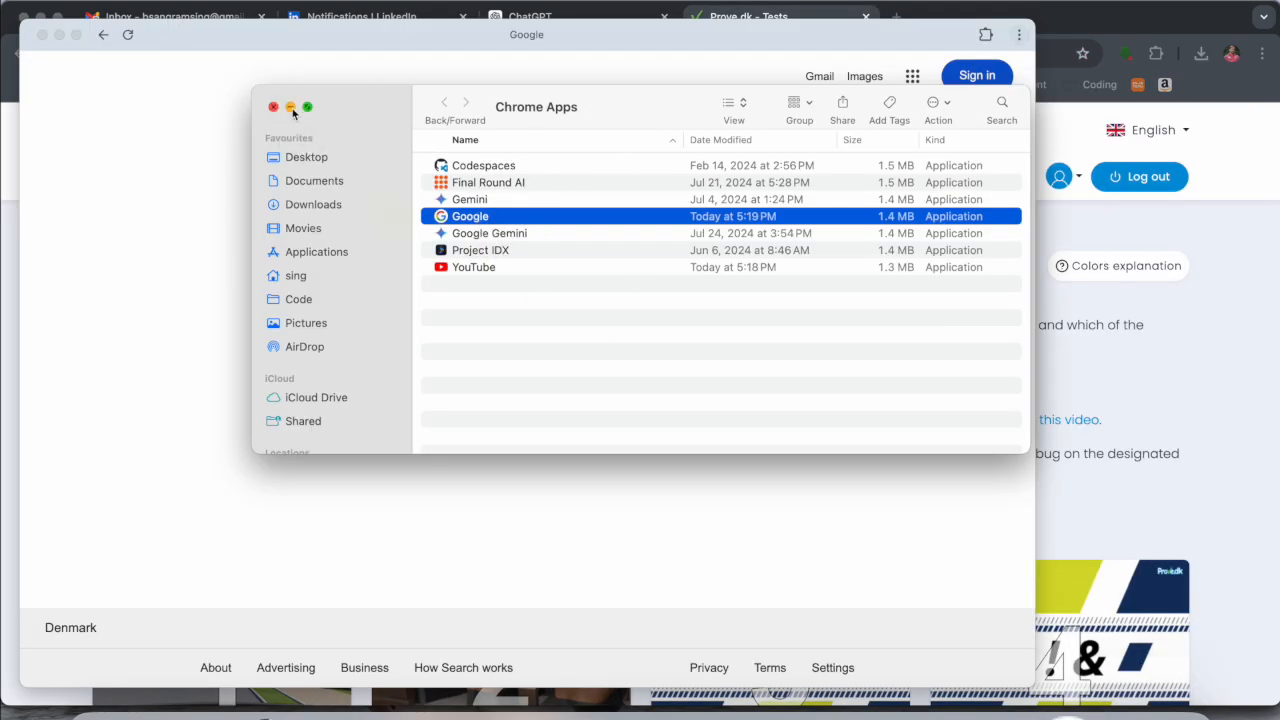
Close the Chrome Apps folder, confirm the Google icon in Launchpad, and return to Chrome.
left_click(273, 107)
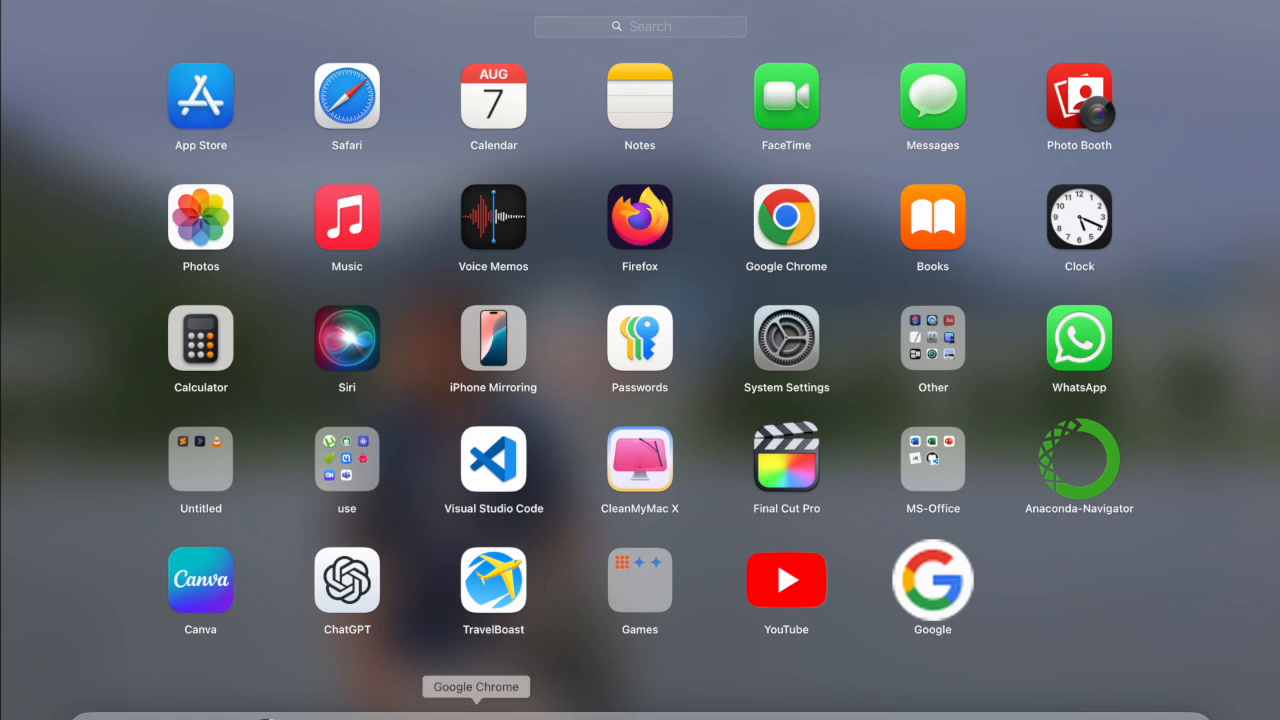
left_click(786, 215)
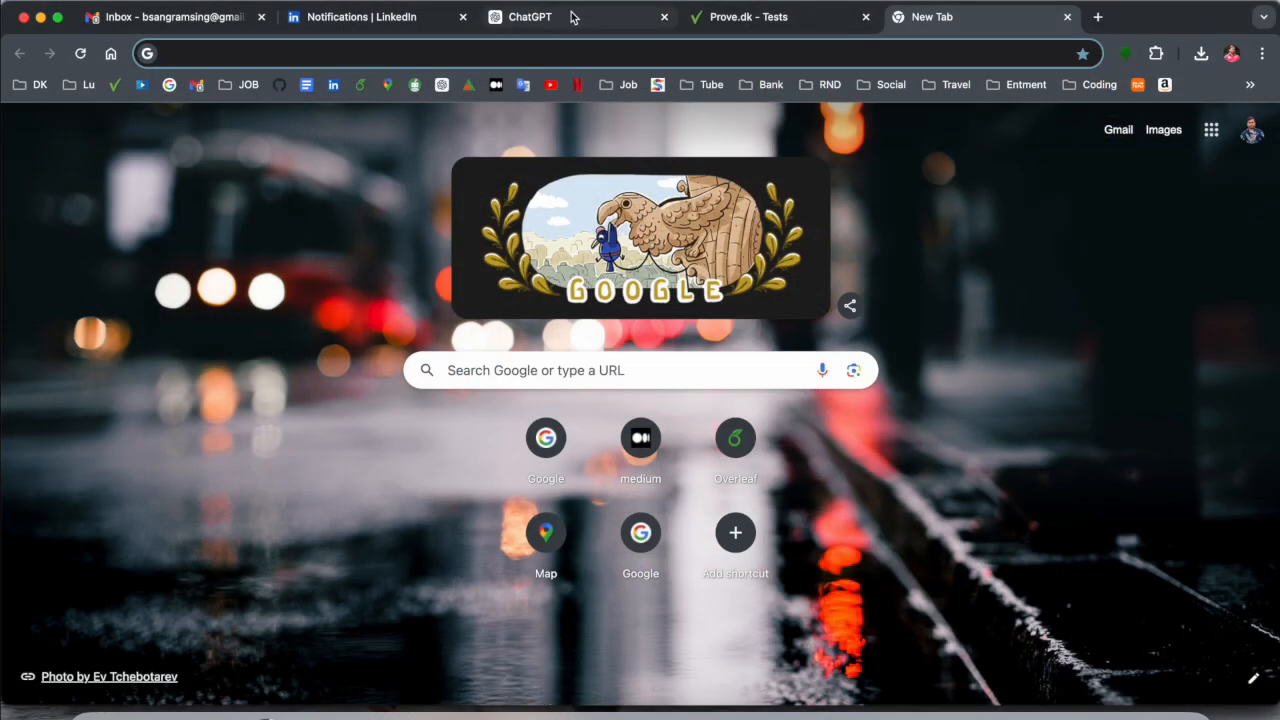
Install the ChatGPT tab as a Chrome web app via Save and Share.
left_click(530, 17)
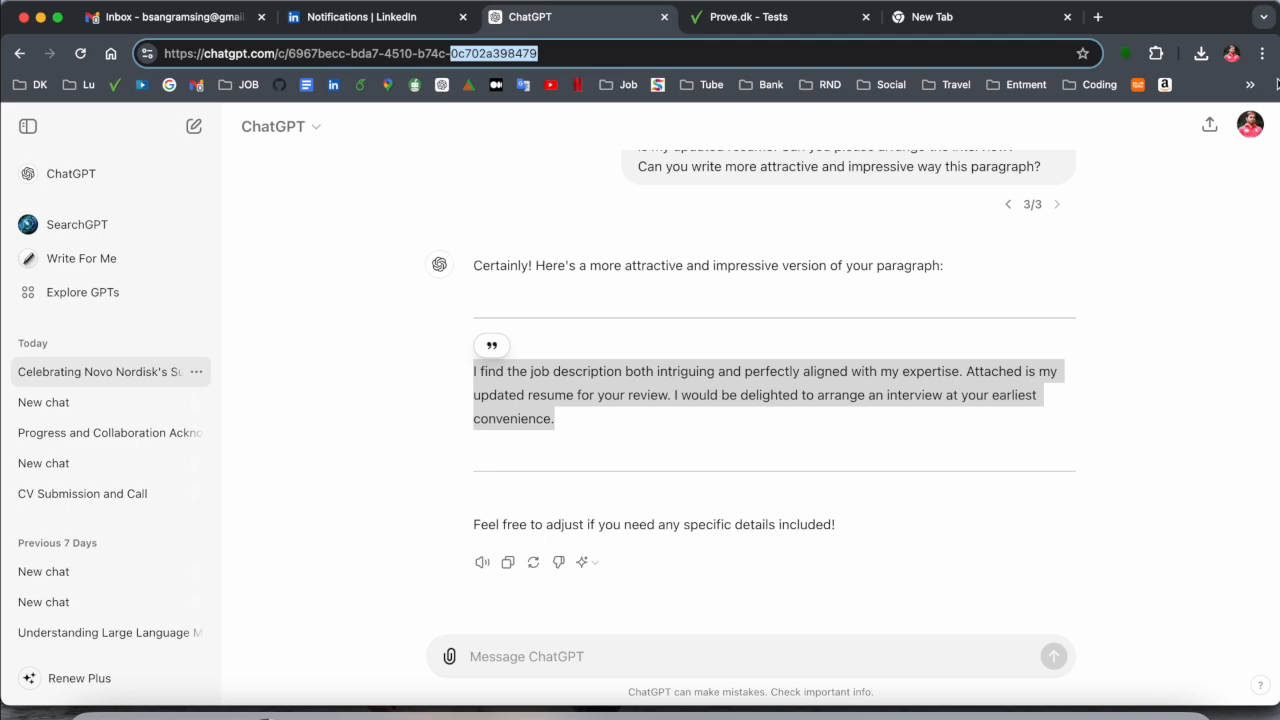
left_click(1262, 53)
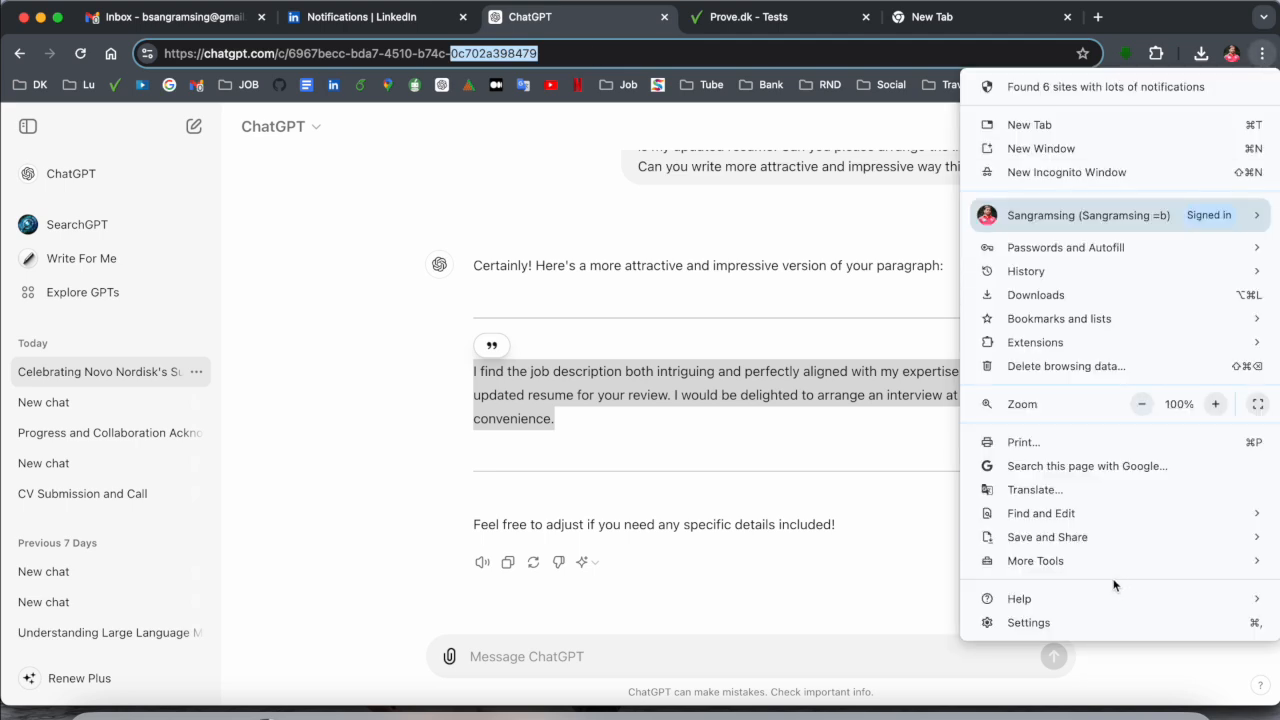
left_click(1047, 537)
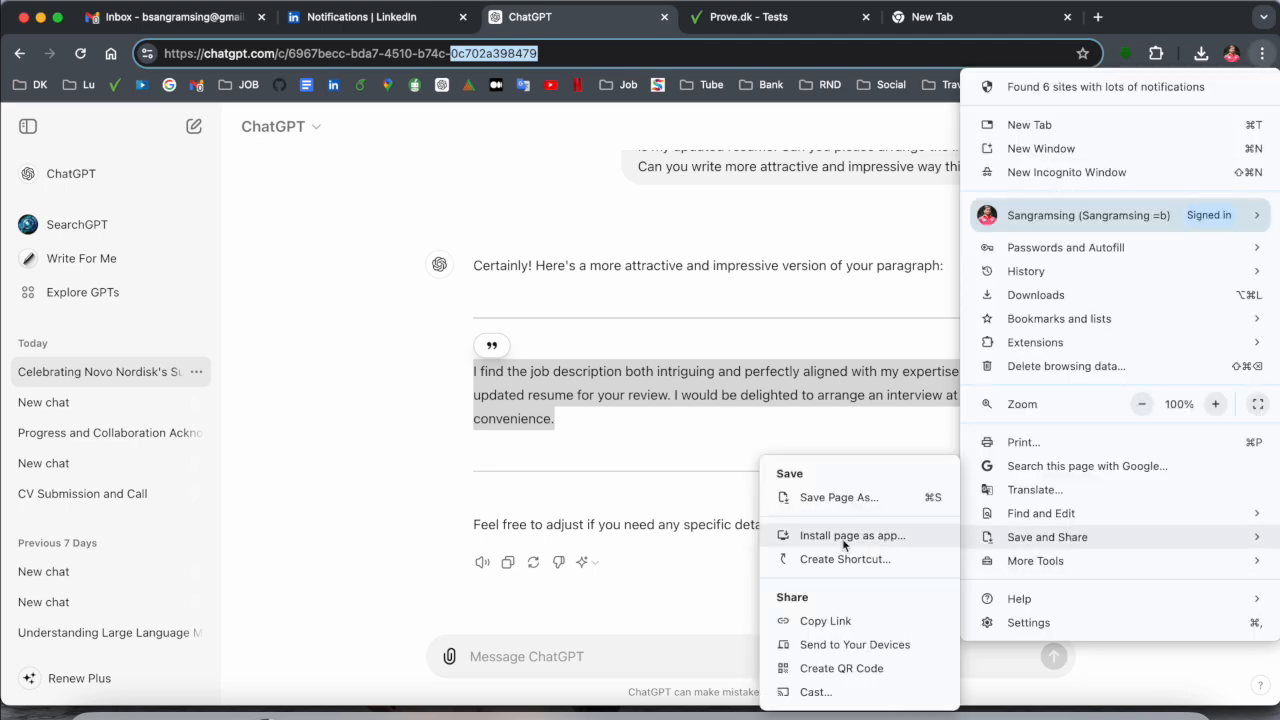
left_click(852, 535)
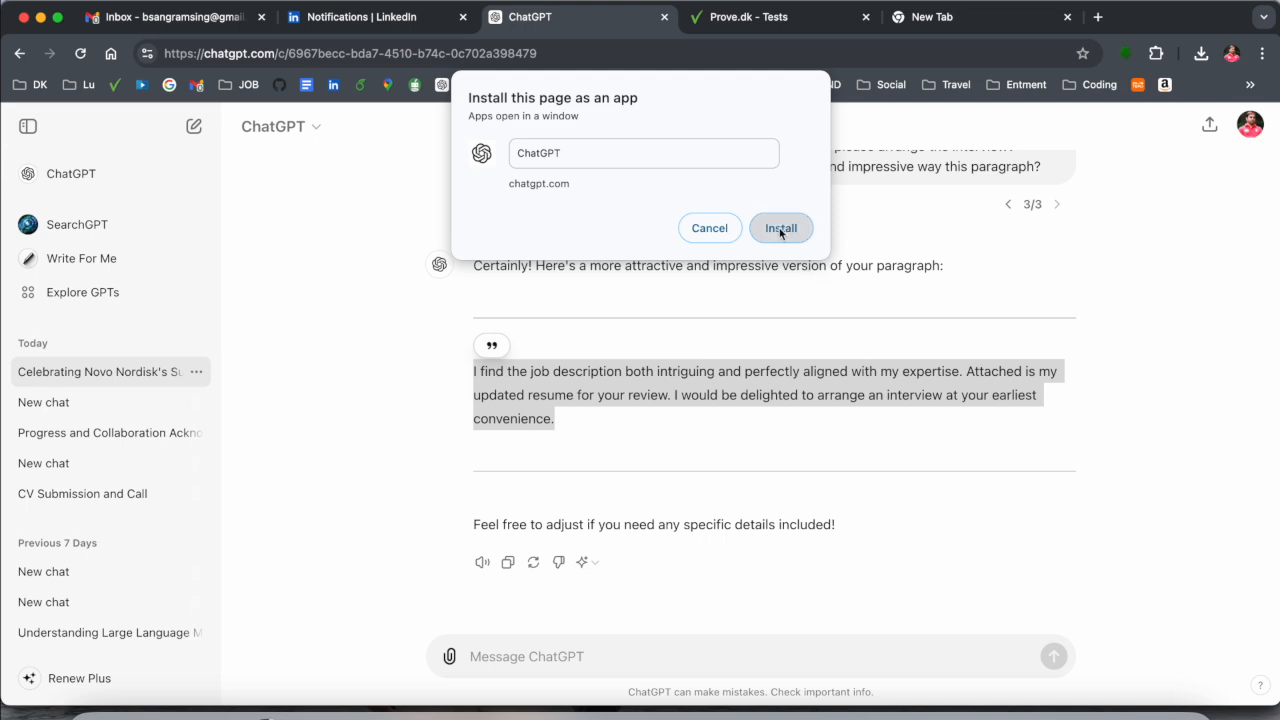
left_click(780, 228)
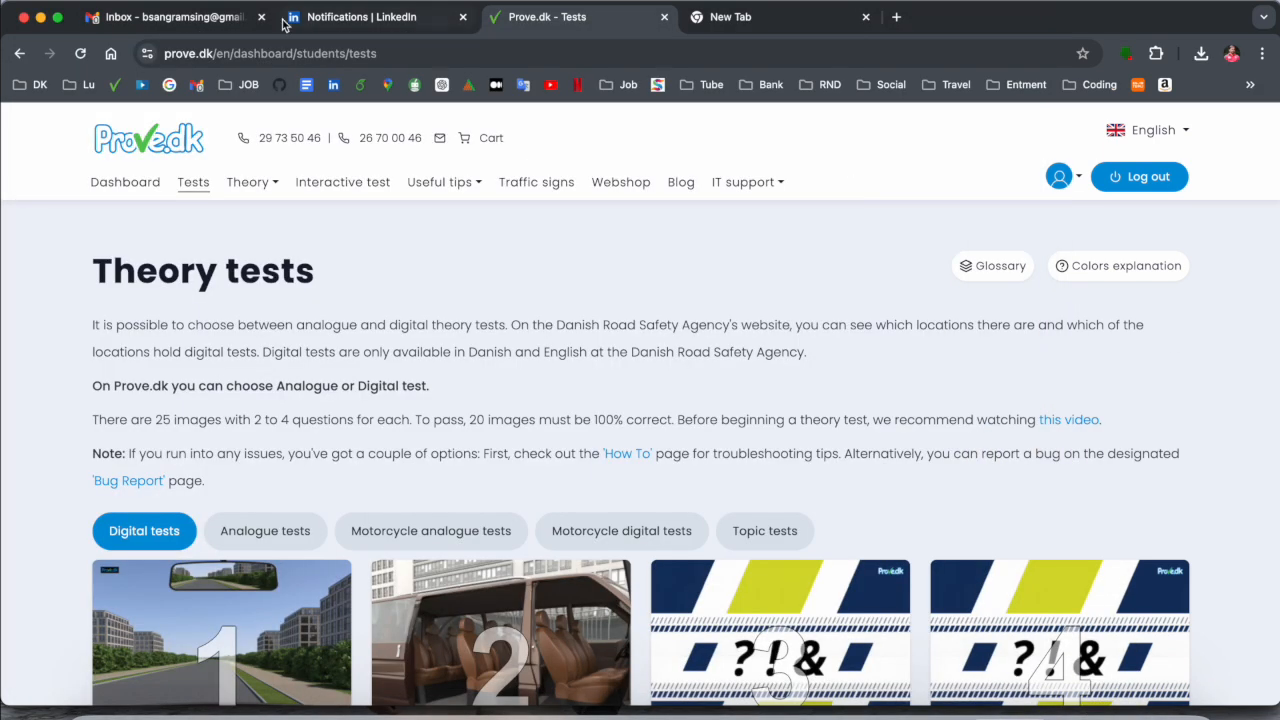
Open the Gmail inbox tab and its Save and Share options.
left_click(170, 17)
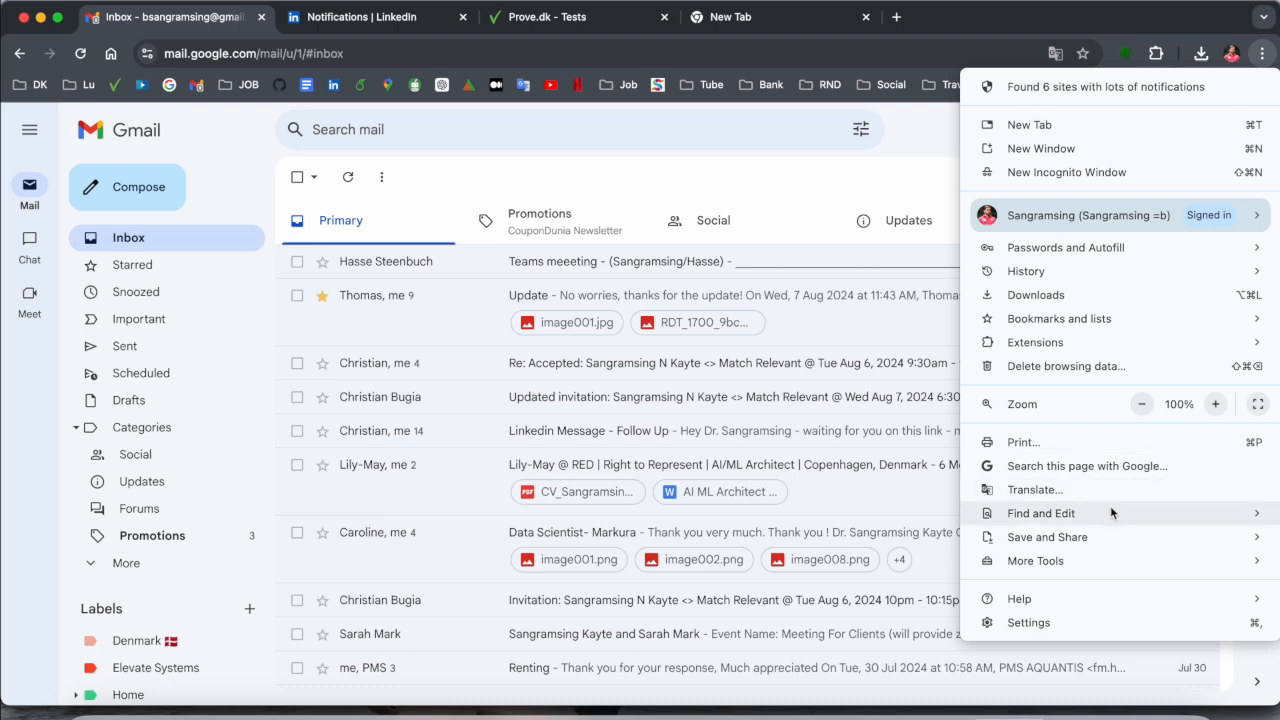
left_click(1047, 537)
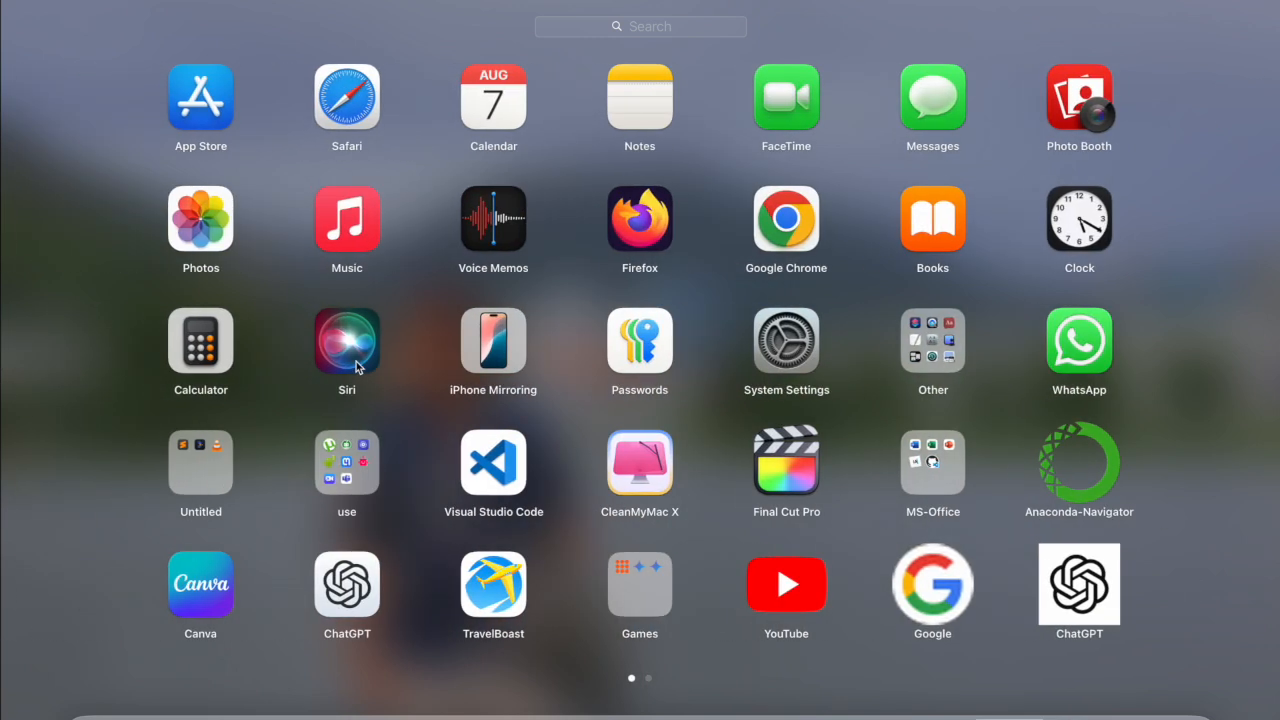
mouse_move(368, 367)
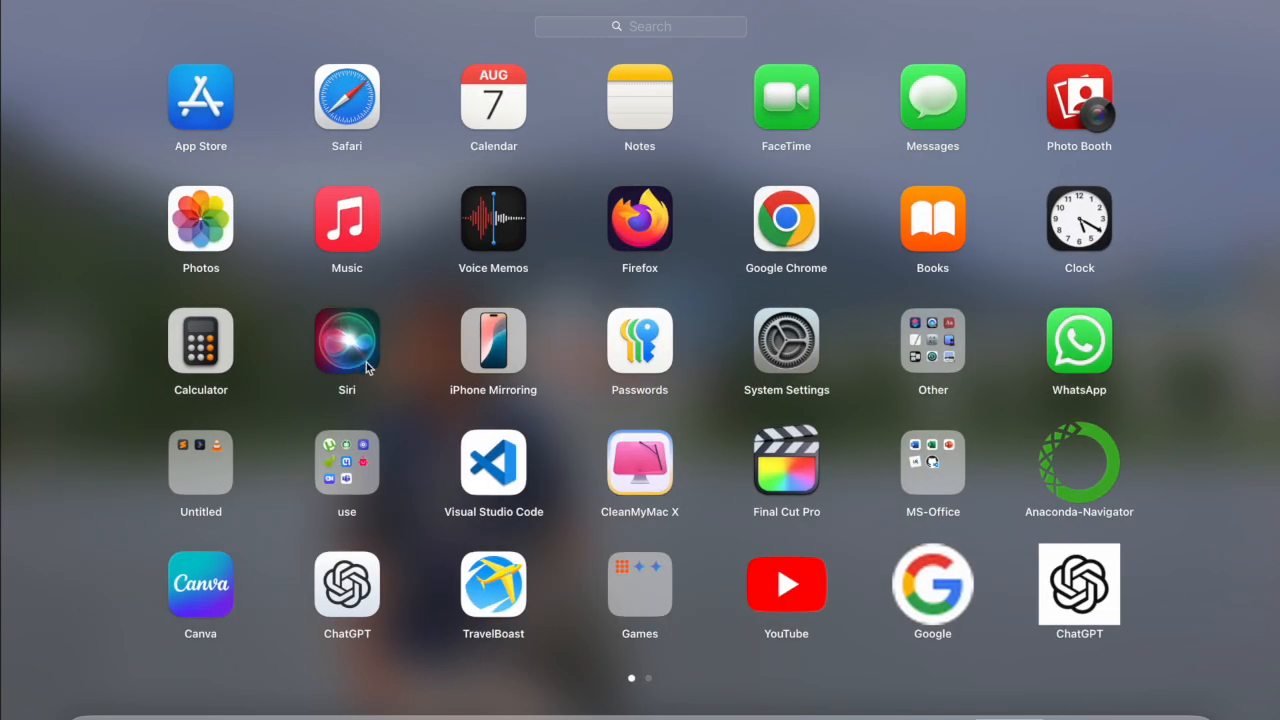